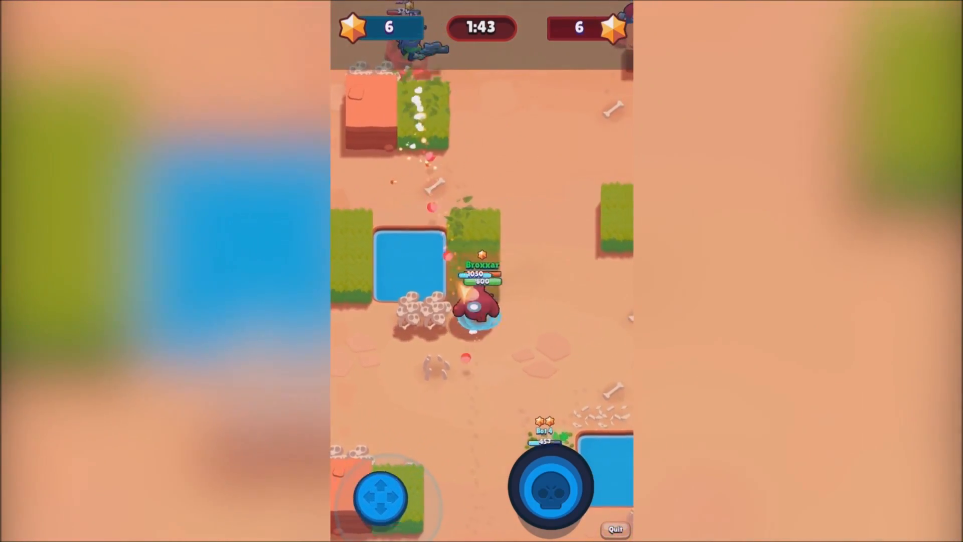
Step: Set the off-screen camera's Background colour to a blue shade for the sprite outline
{"action": "left_click_drag", "start_coordinate": [381, 497], "coordinate": [381, 455]}
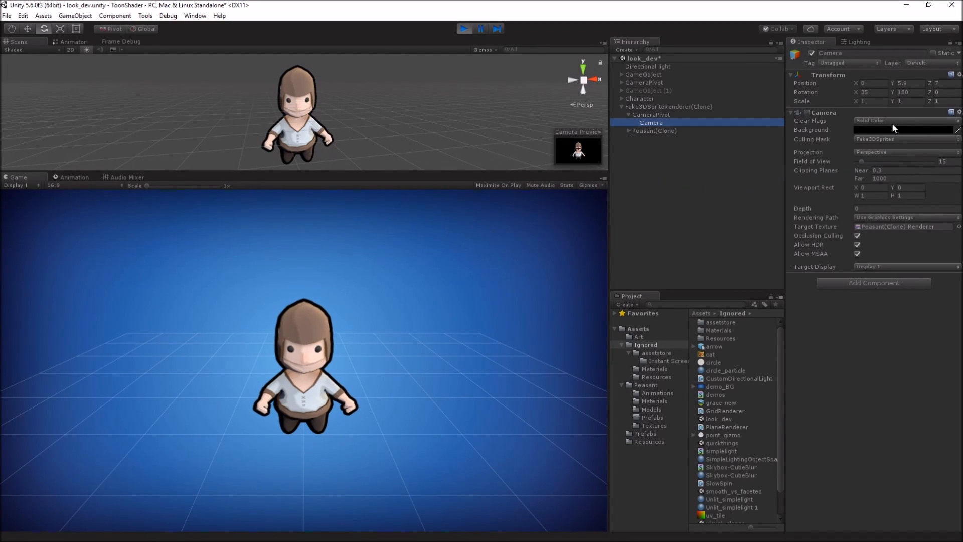
{"action": "left_click", "coordinate": [903, 129]}
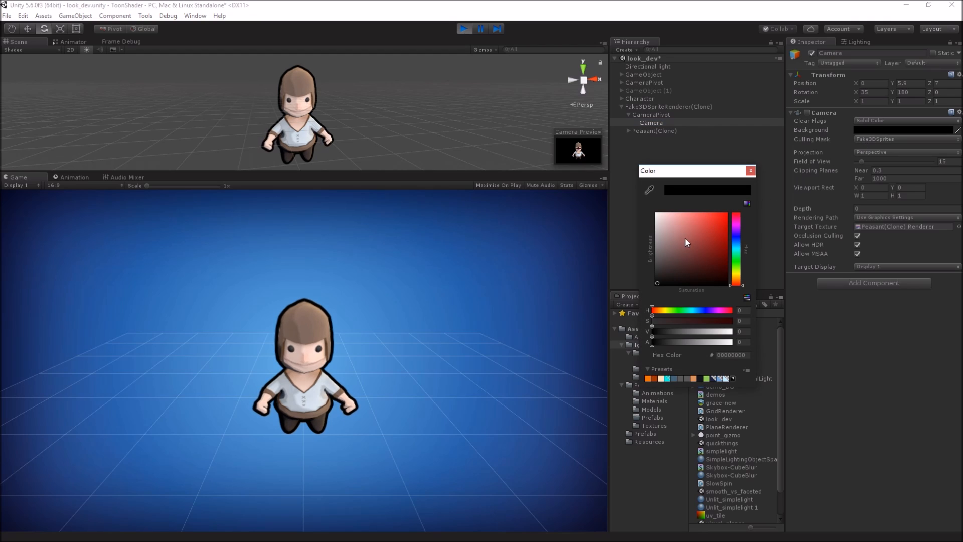
{"action": "left_click", "coordinate": [704, 240]}
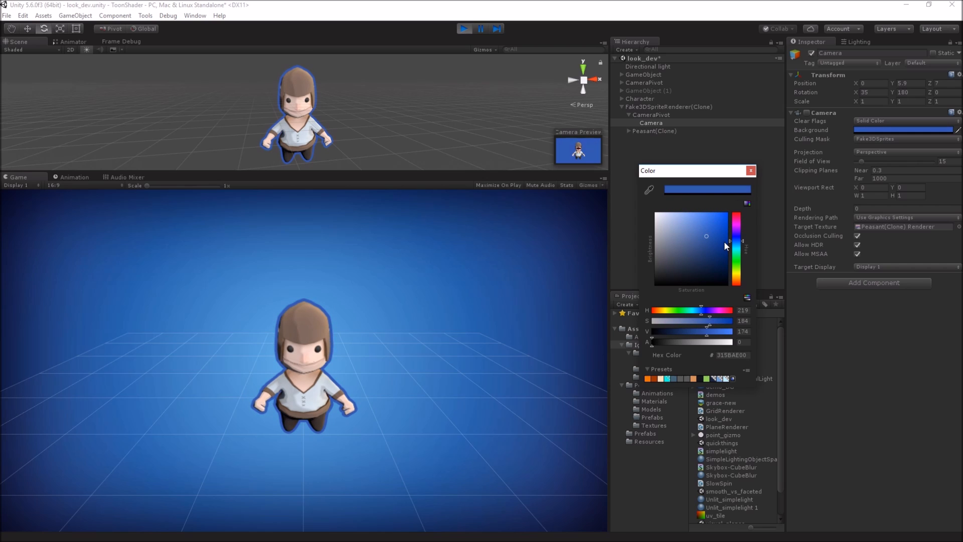
{"action": "left_click_drag", "start_coordinate": [728, 246], "coordinate": [725, 247]}
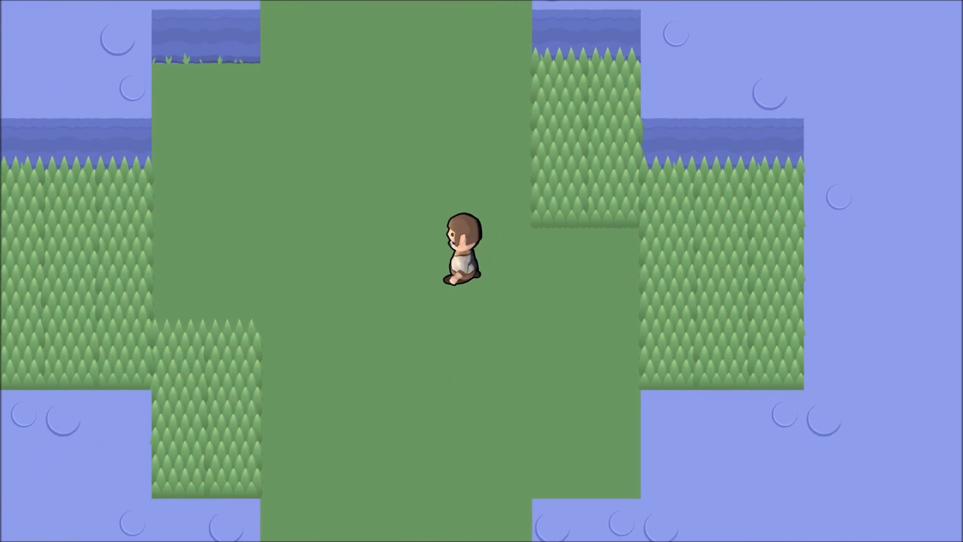
Step: Walk the blue-outlined peasant down across the grass-and-water tile map in Play mode
{"action": "key", "text": "down"}
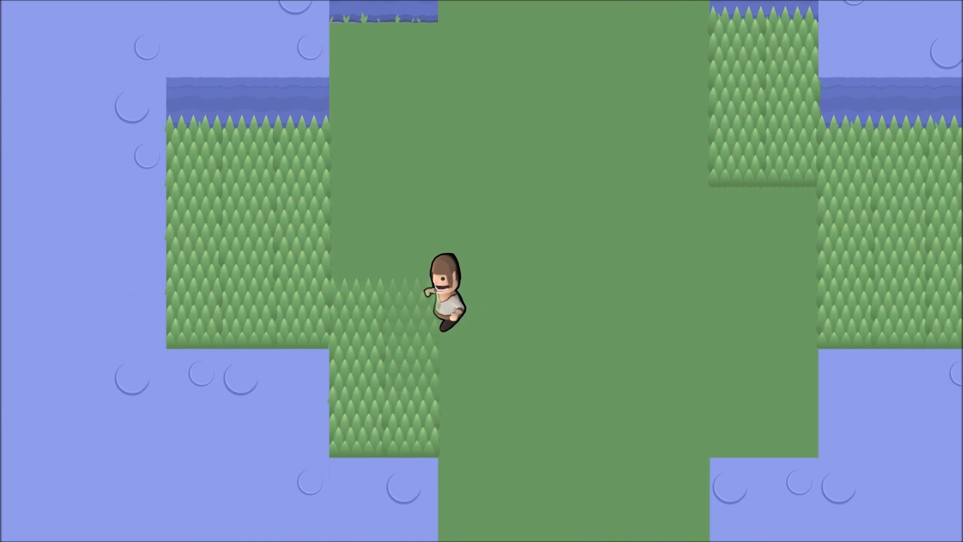